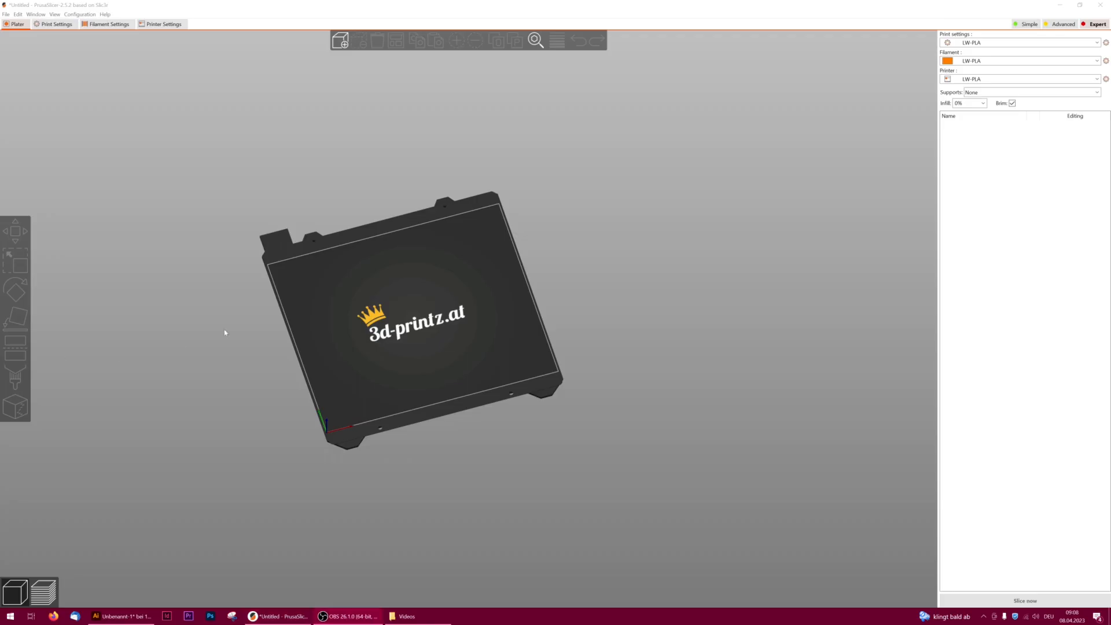
mouse_move(246, 326)
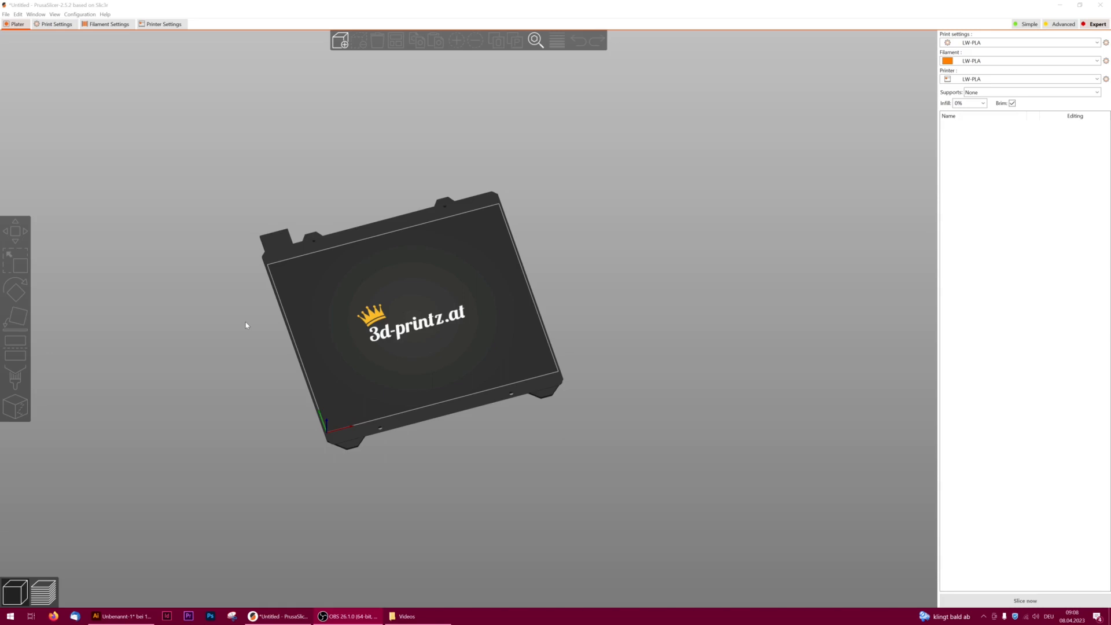
mouse_move(239, 323)
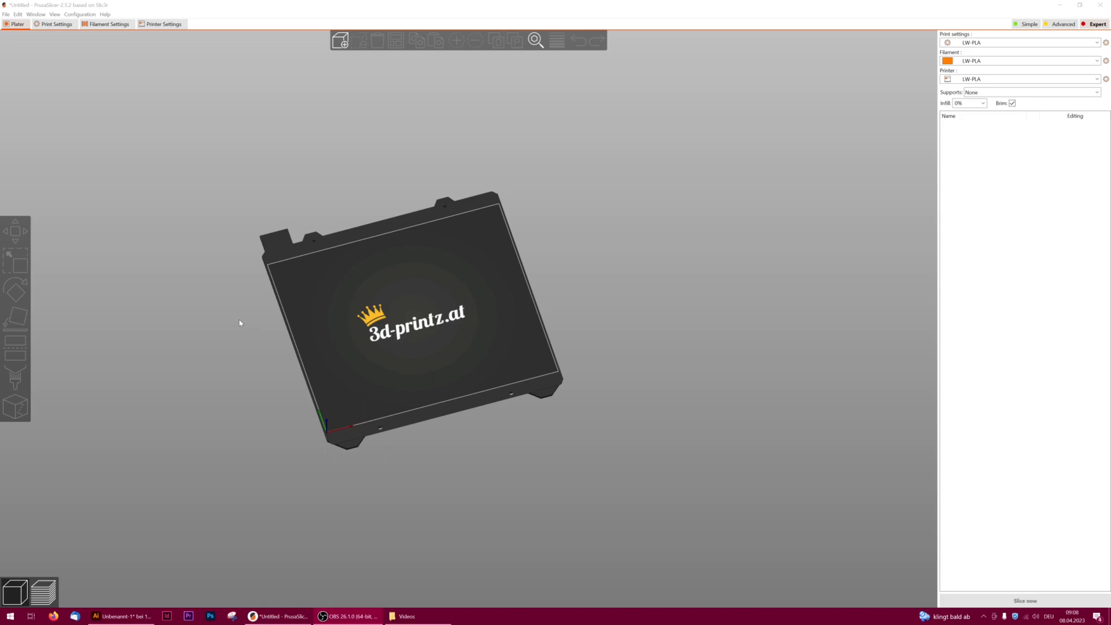
mouse_move(255, 319)
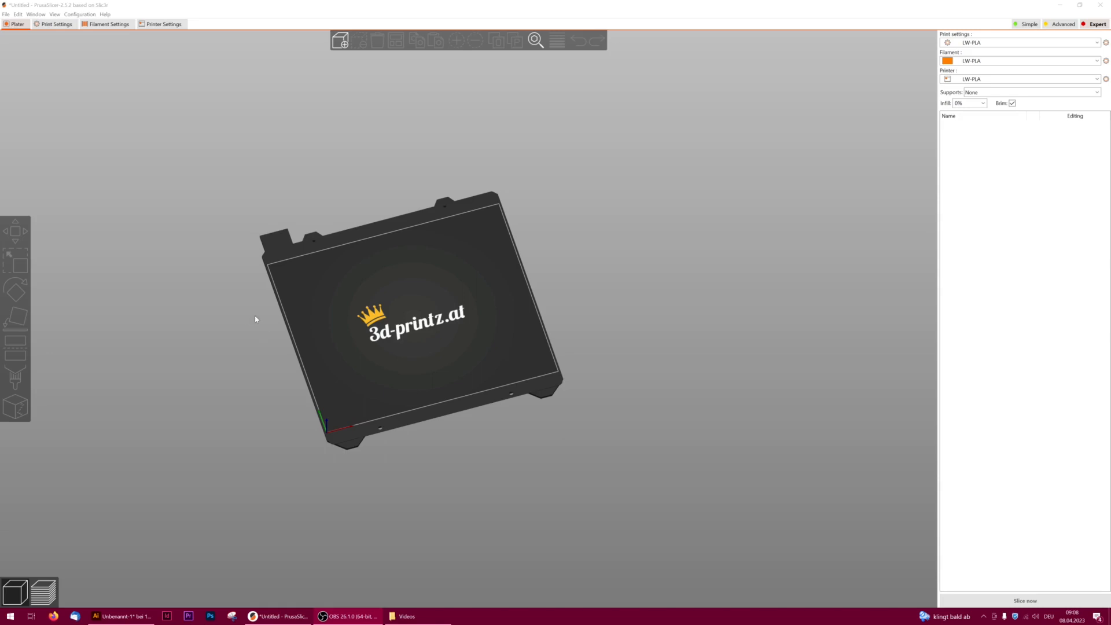
- Review the perimeter generator choices and keep Classic instead of Arachne
left_click(56, 23)
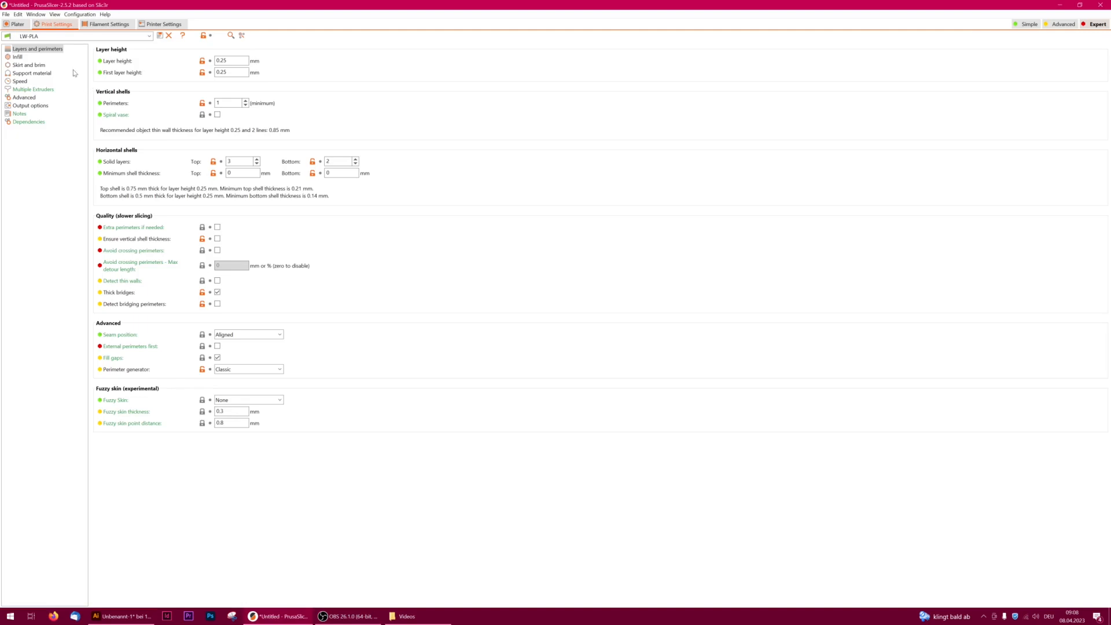
mouse_move(160, 70)
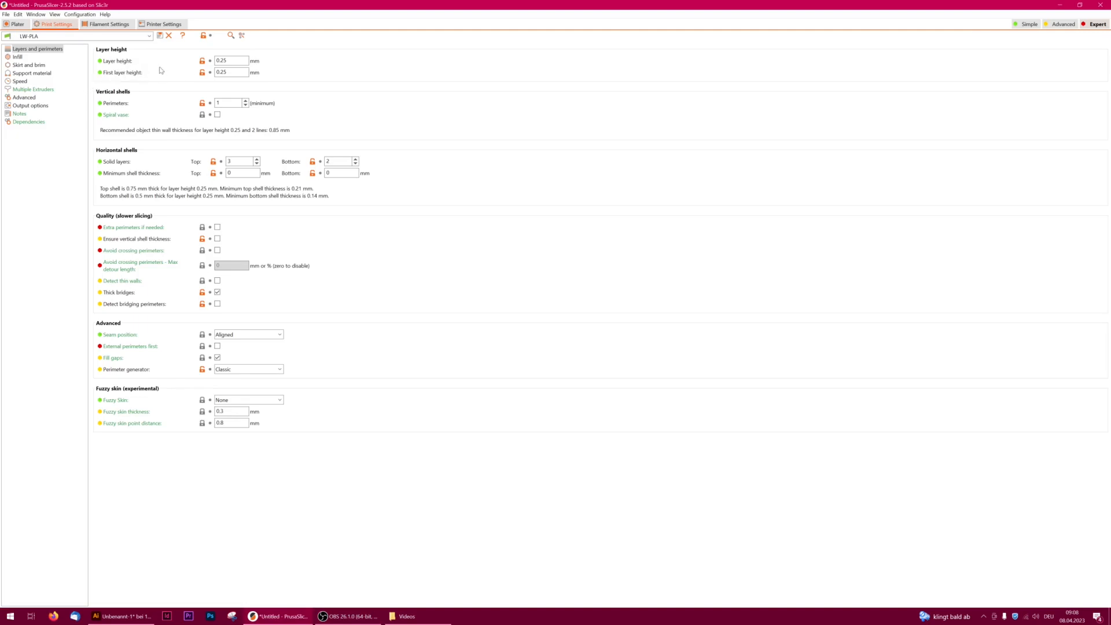
mouse_move(290, 72)
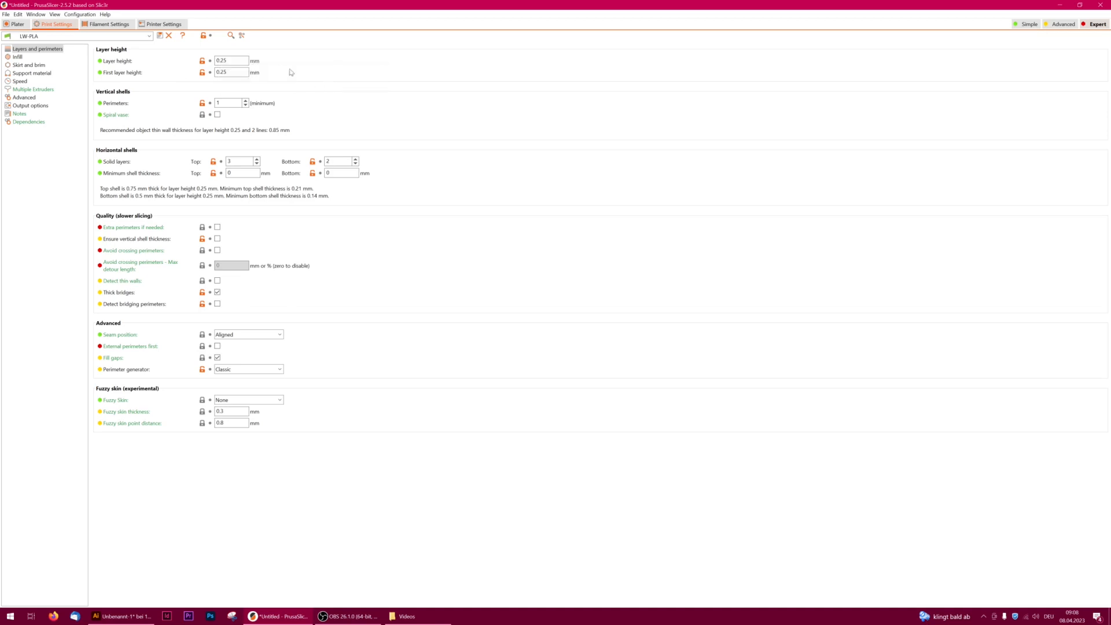
mouse_move(273, 82)
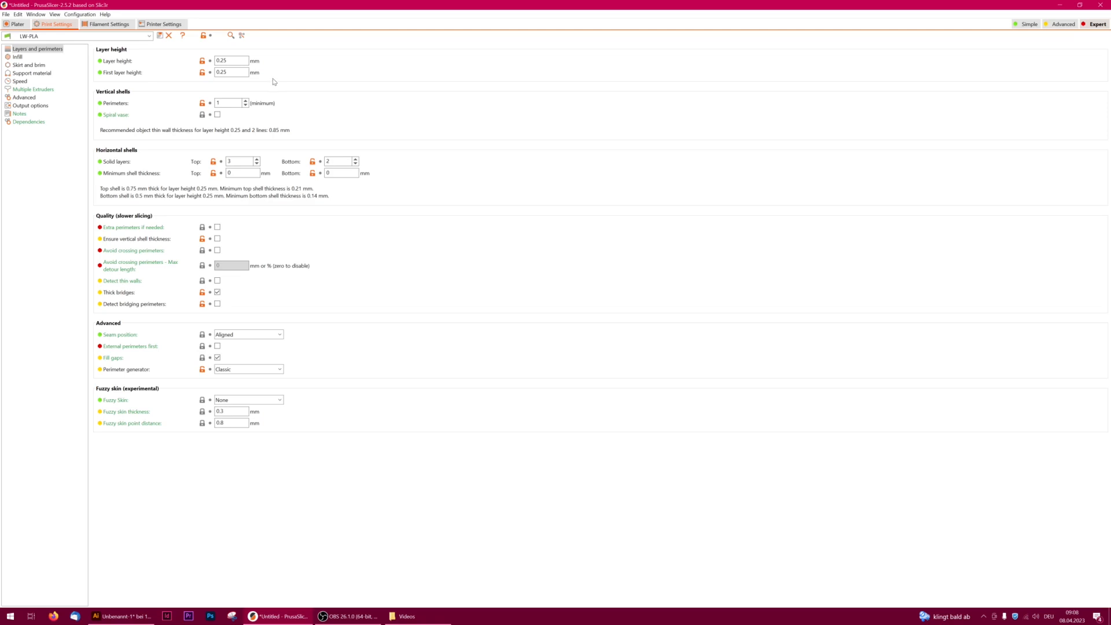
mouse_move(168, 104)
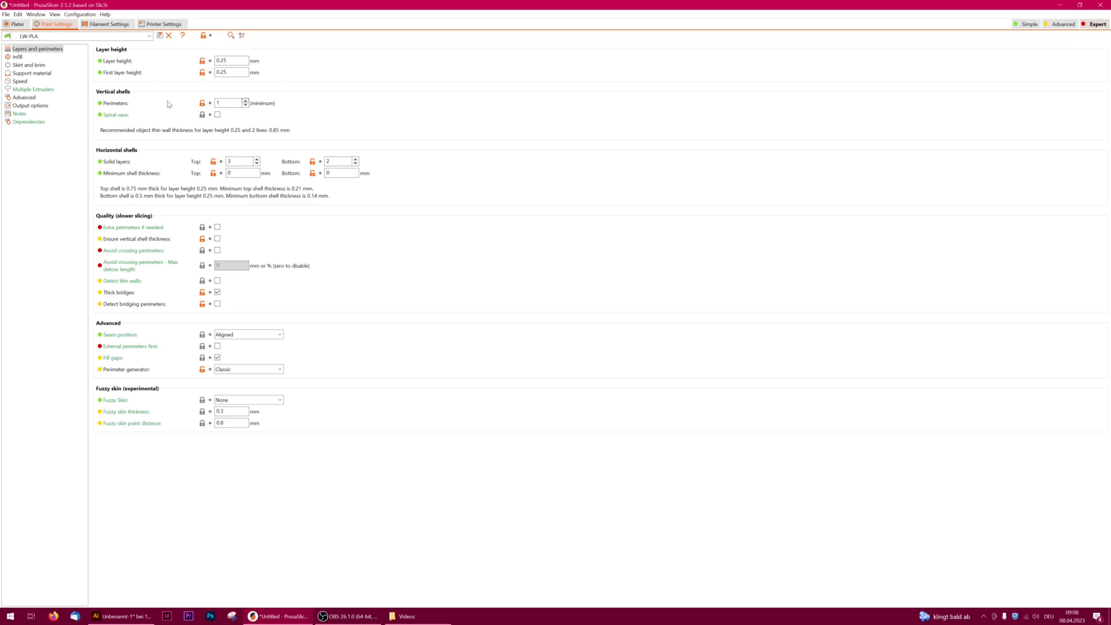
mouse_move(124, 369)
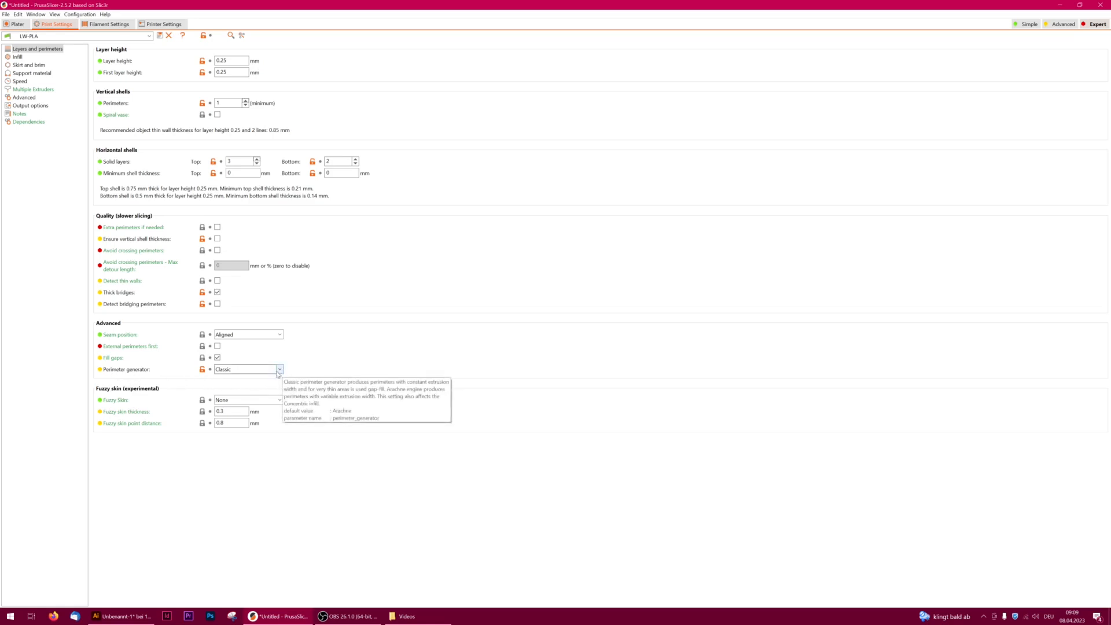
left_click(279, 369)
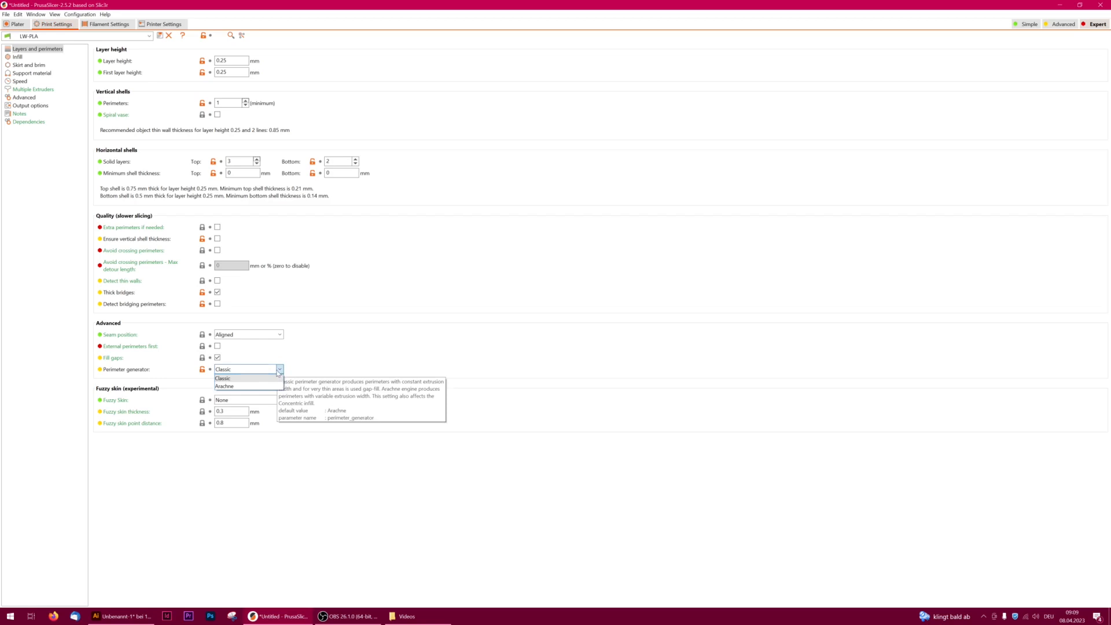
mouse_move(237, 387)
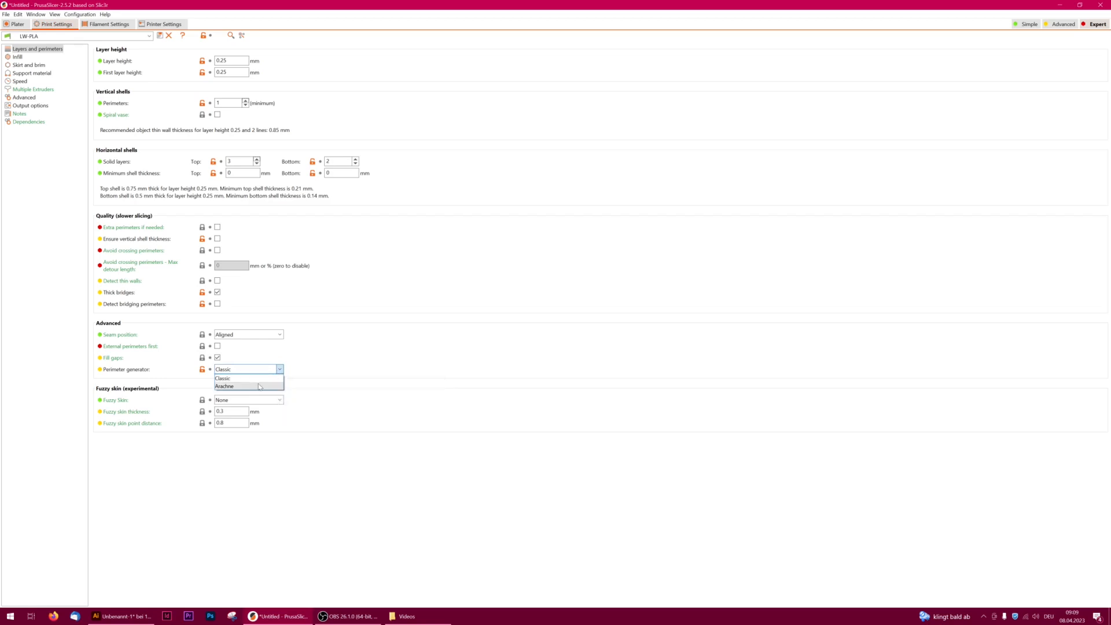
mouse_move(252, 388)
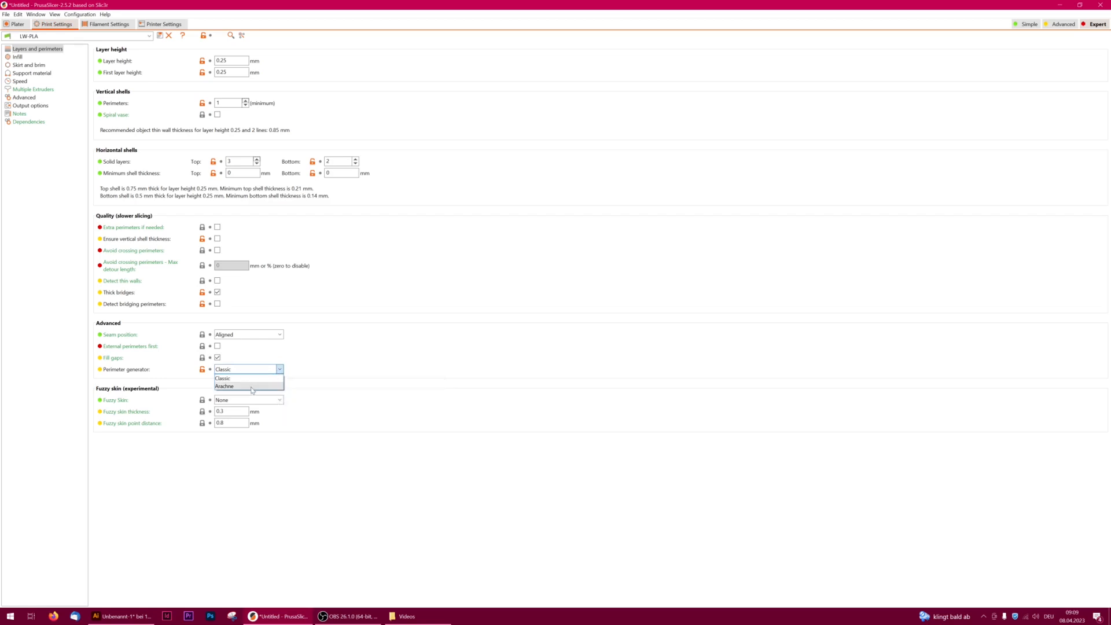
mouse_move(247, 379)
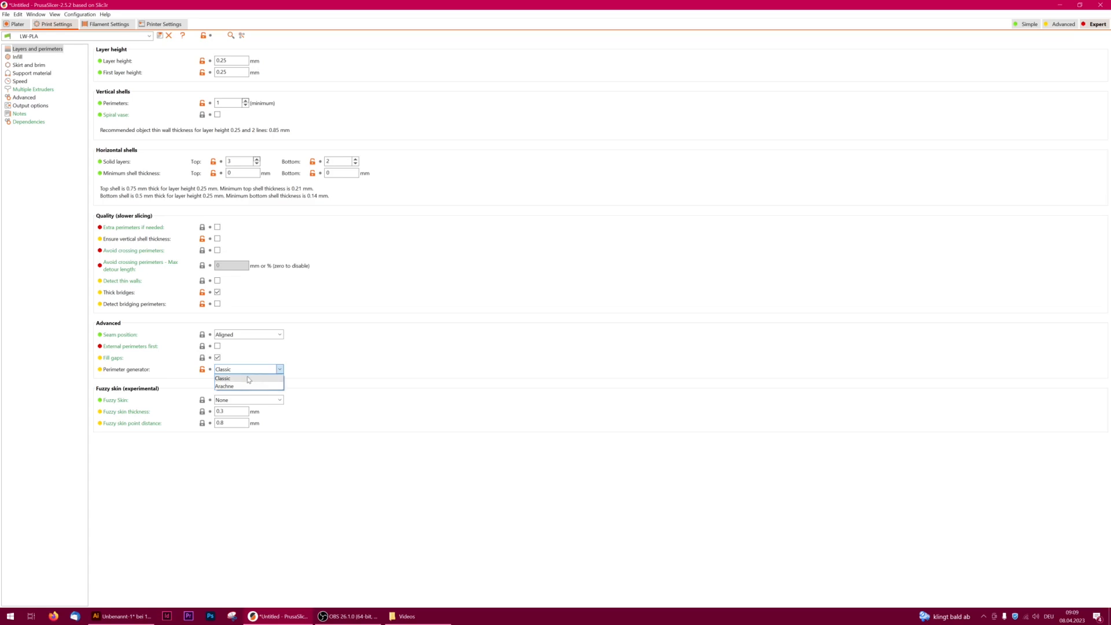
left_click(225, 378)
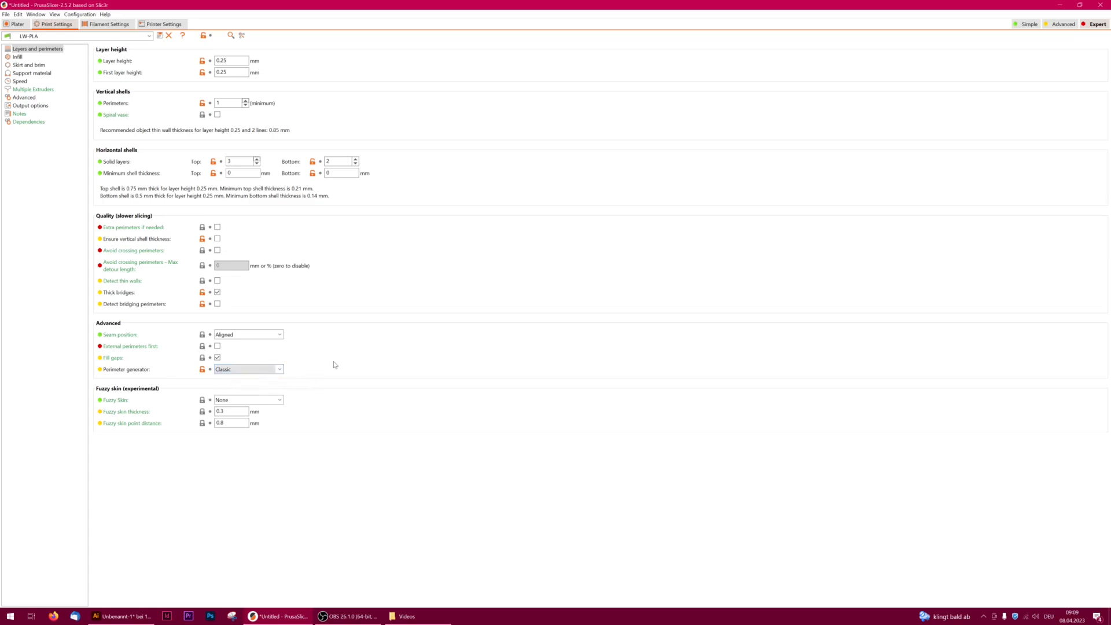
mouse_move(355, 335)
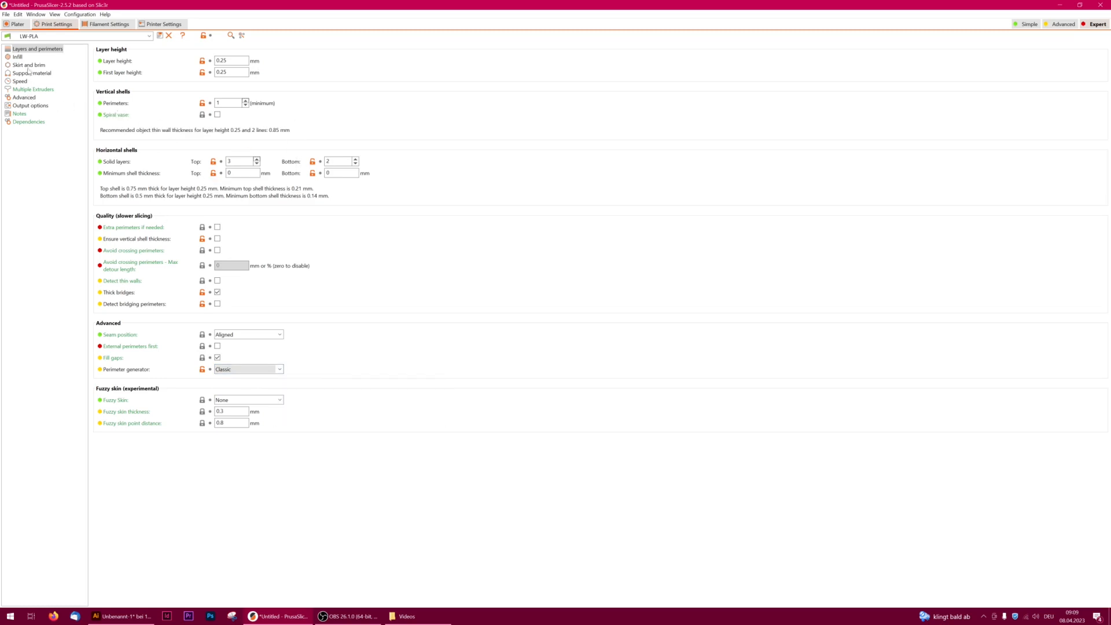
- View the Infill page, then the Skirt and brim page with its outer-only brim
left_click(17, 57)
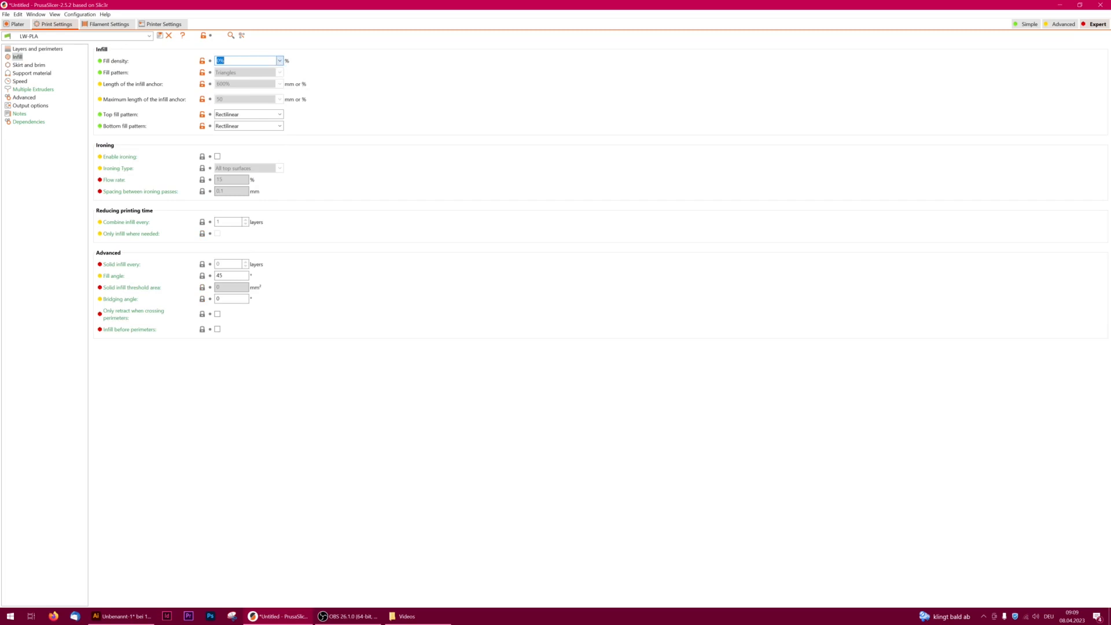
left_click(29, 64)
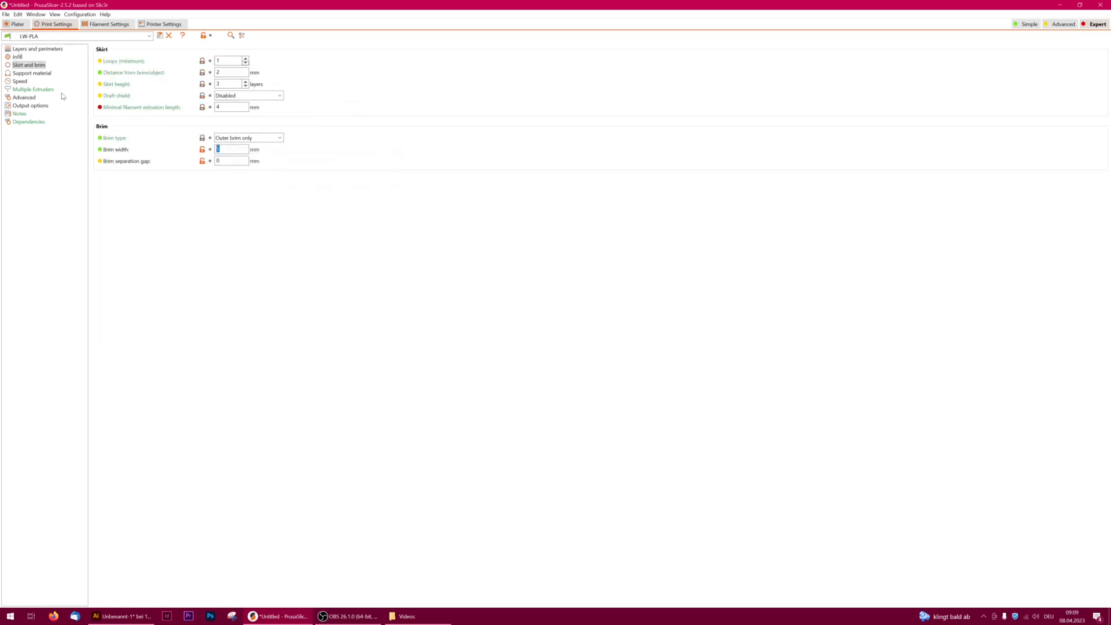
- Show the Speed page with print, travel, first-layer and acceleration values
left_click(19, 81)
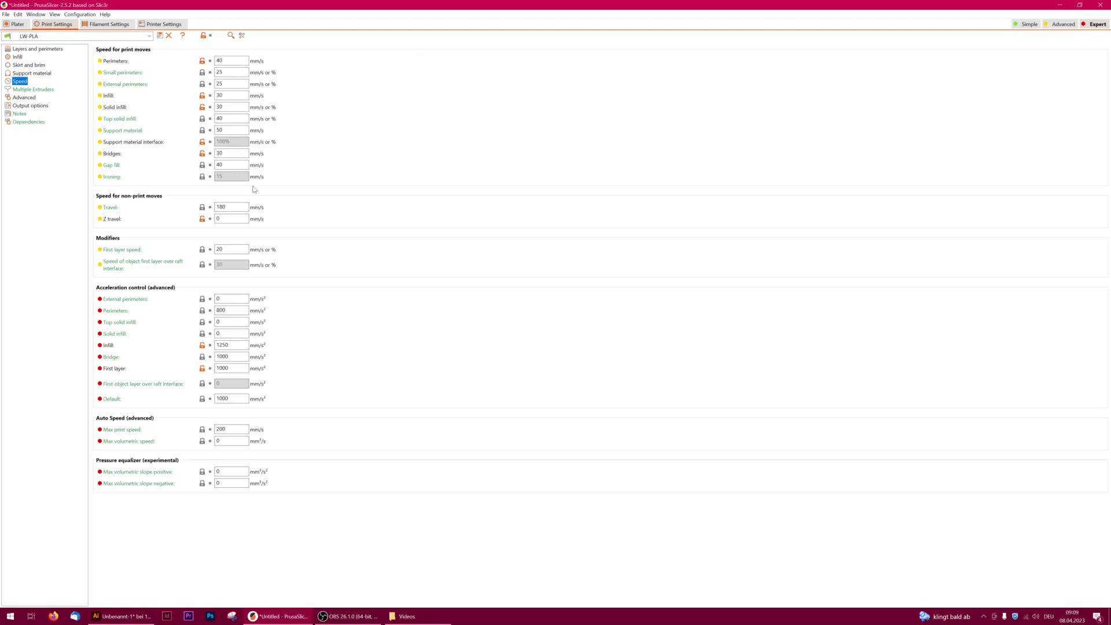
mouse_move(230, 60)
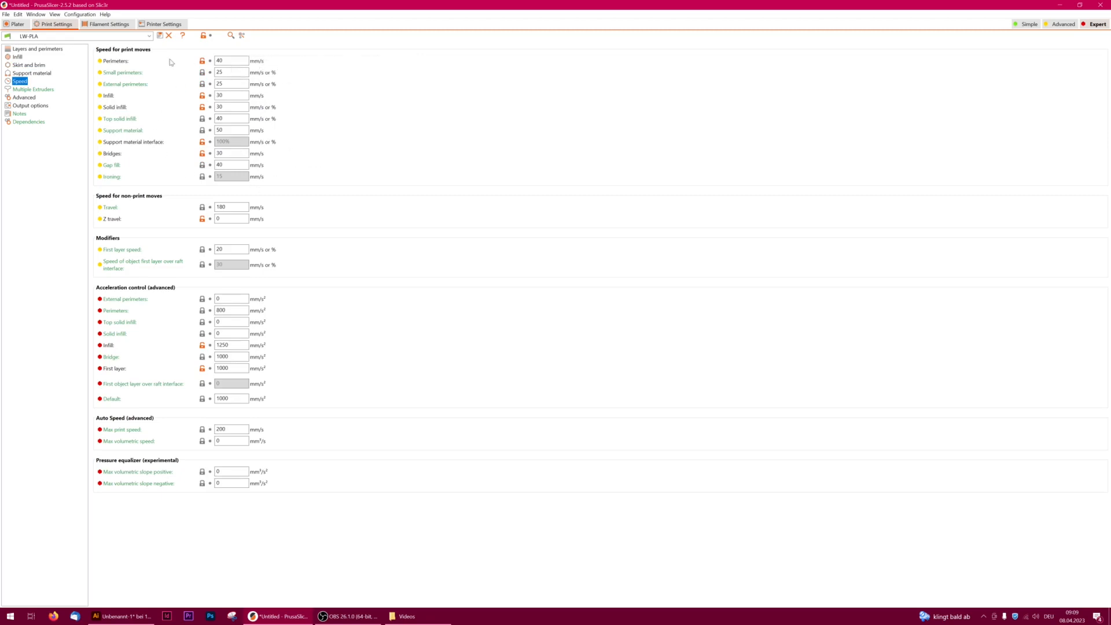
mouse_move(194, 7)
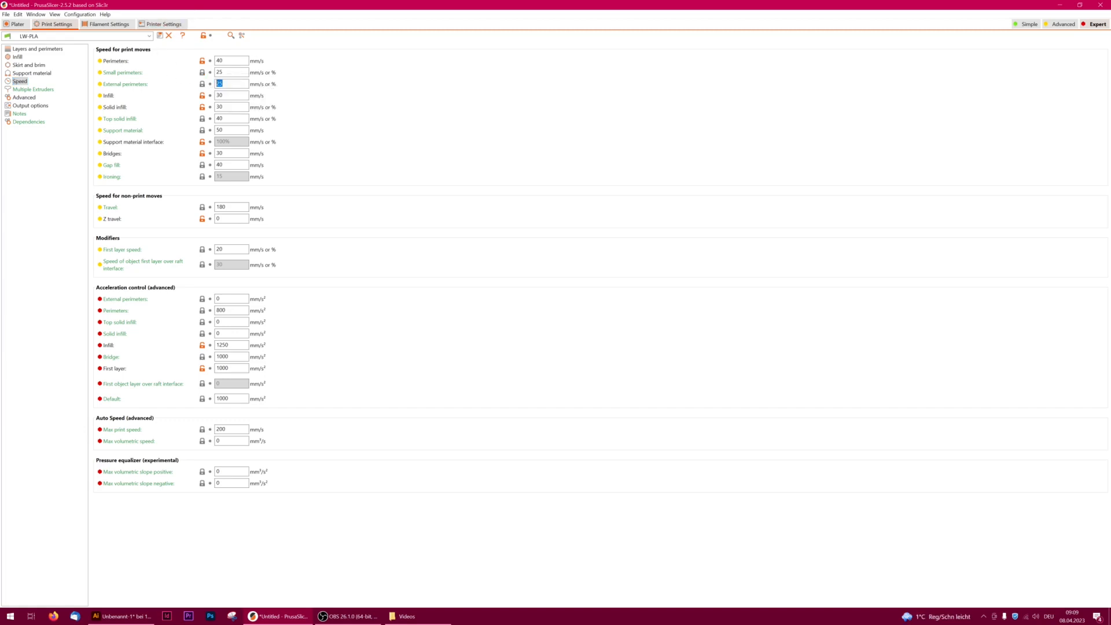
mouse_move(122, 72)
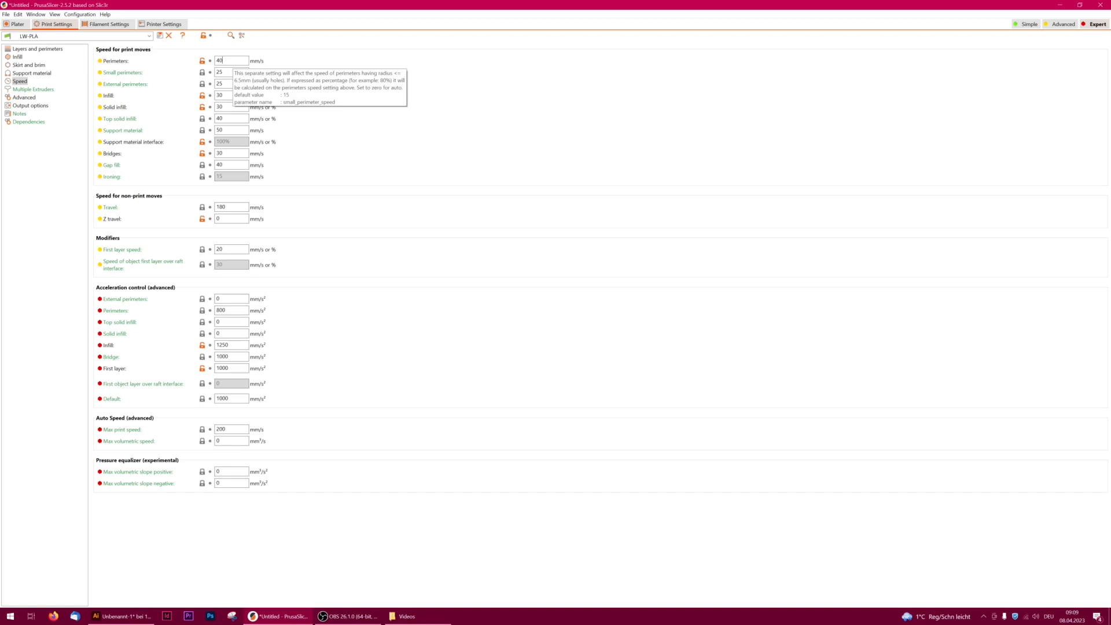
mouse_move(231, 61)
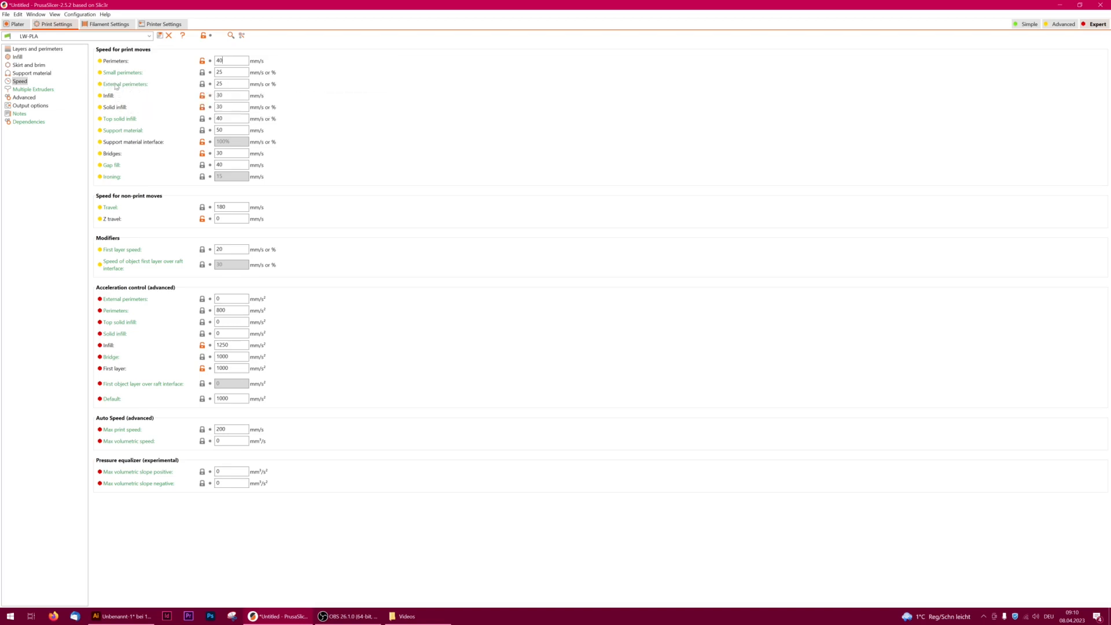
mouse_move(125, 83)
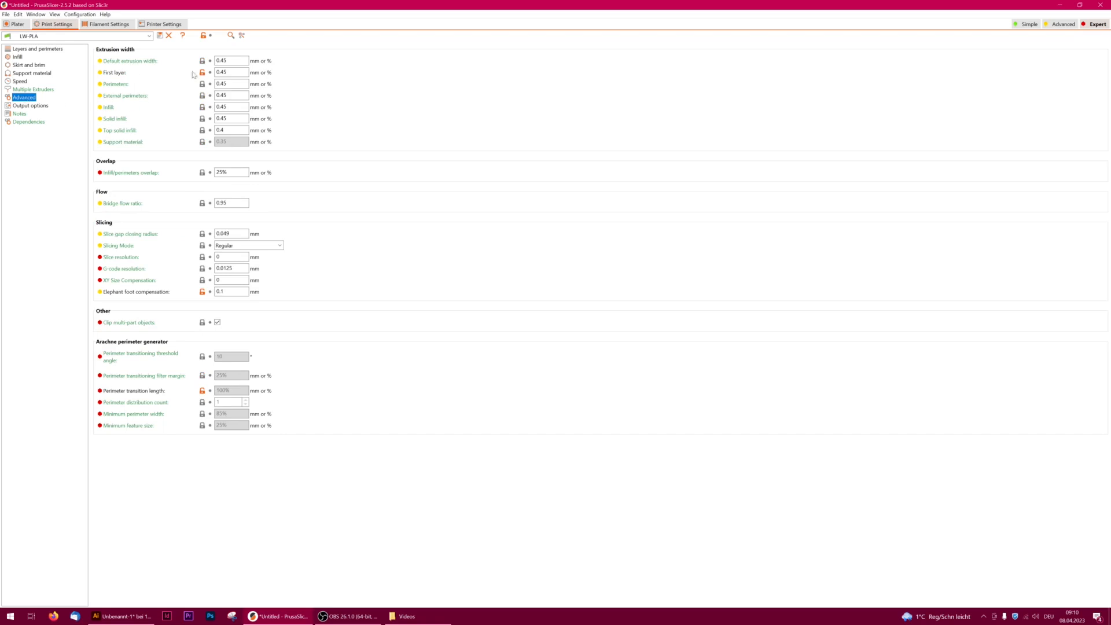
mouse_move(183, 55)
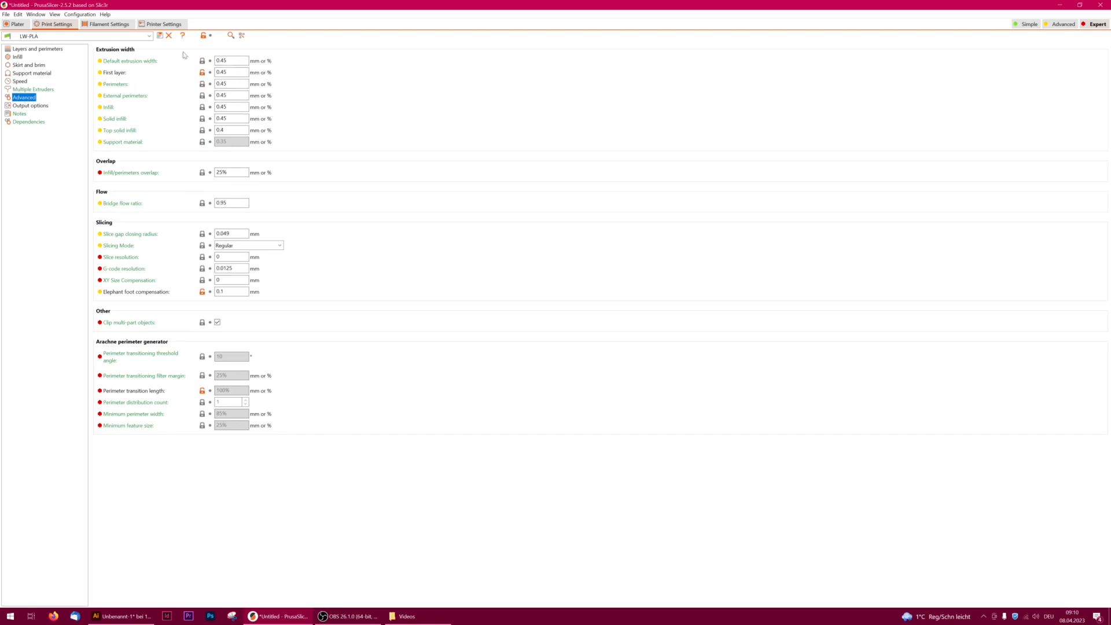
mouse_move(318, 76)
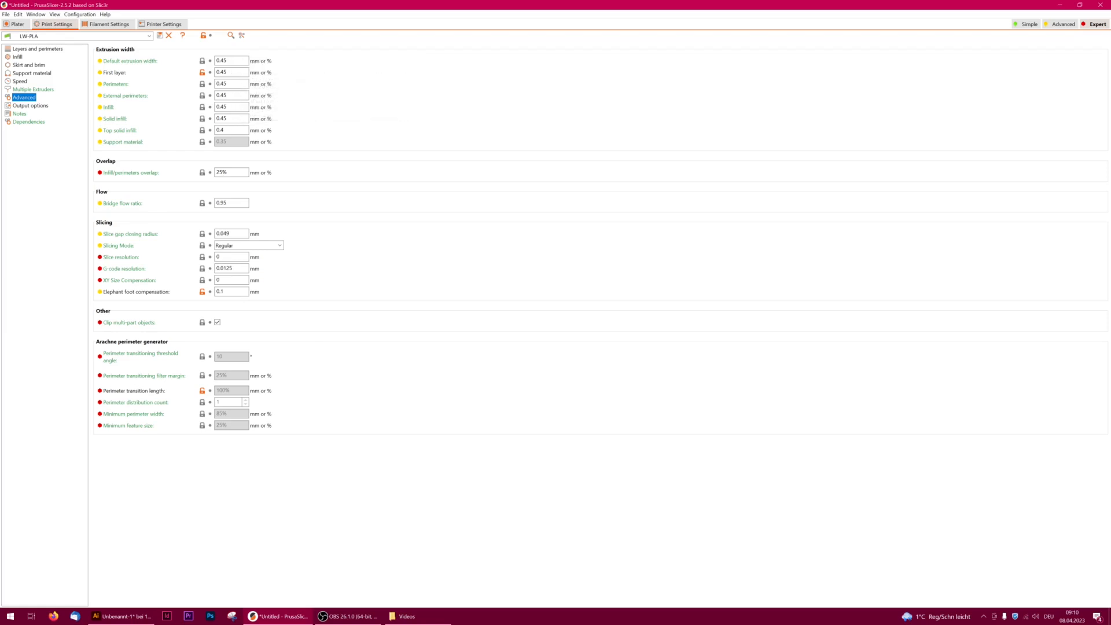
mouse_move(125, 96)
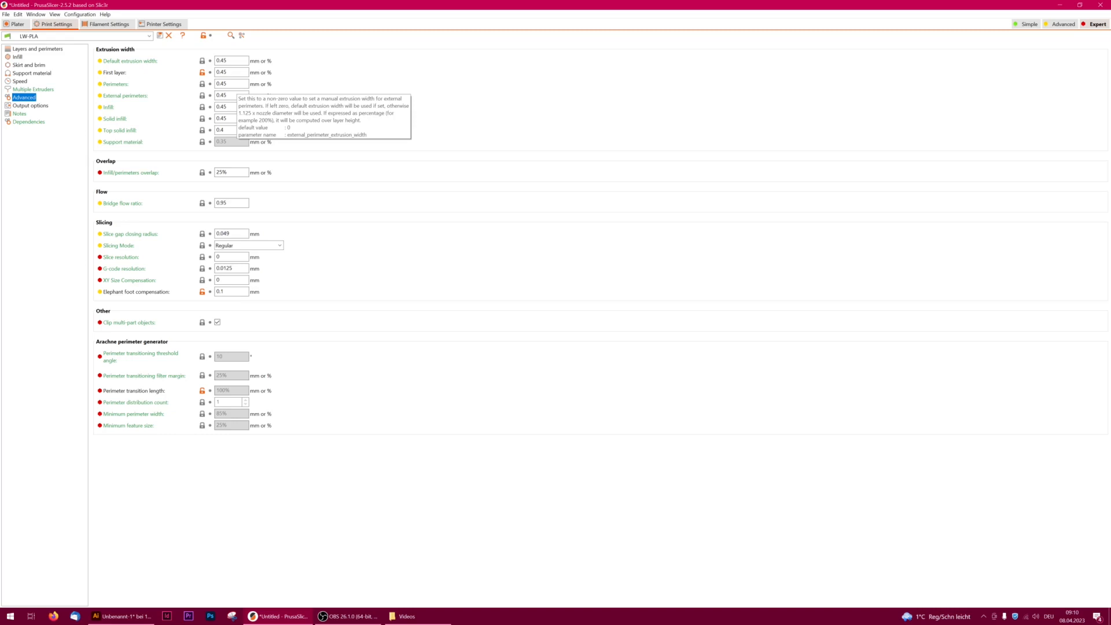
mouse_move(301, 274)
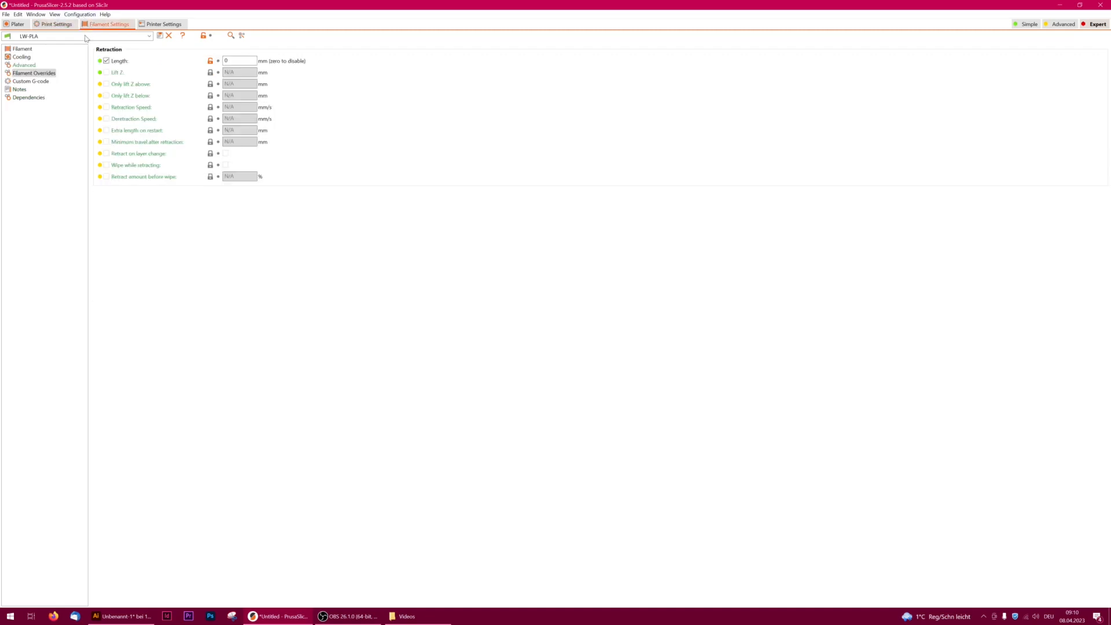
- Check the LW-PLA filament's extrusion multiplier and temperatures, then its Cooling page
left_click(22, 49)
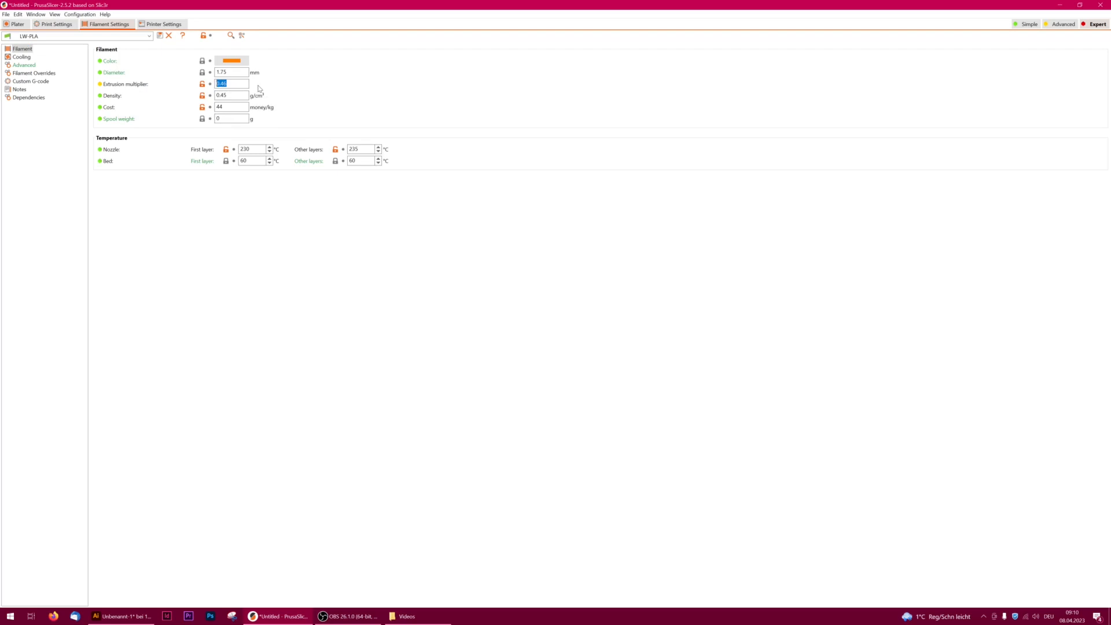
mouse_move(257, 88)
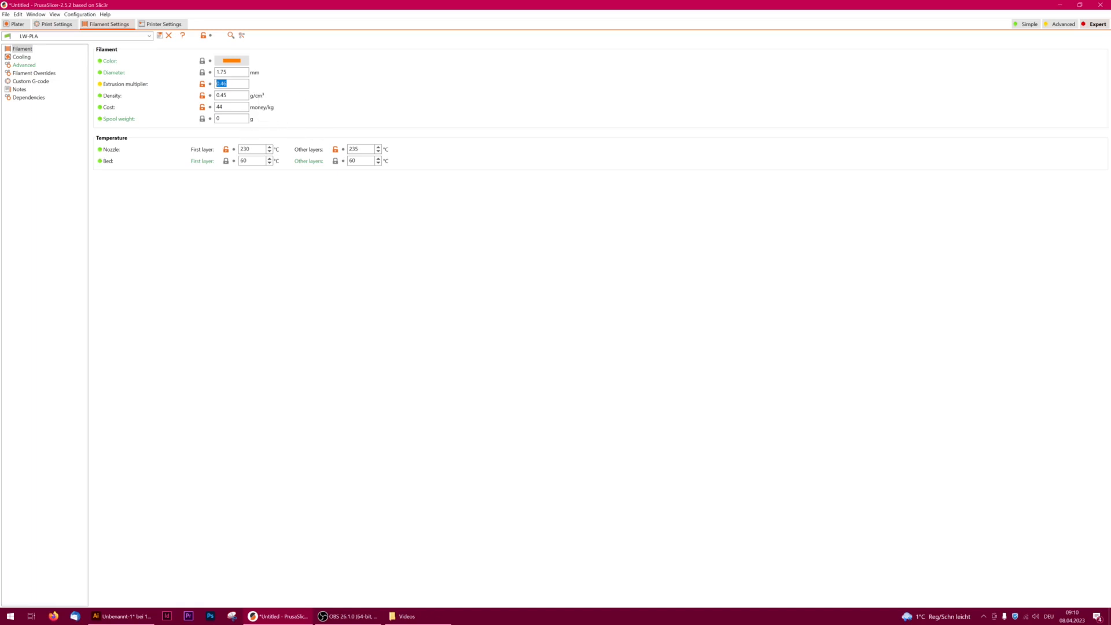
mouse_move(291, 149)
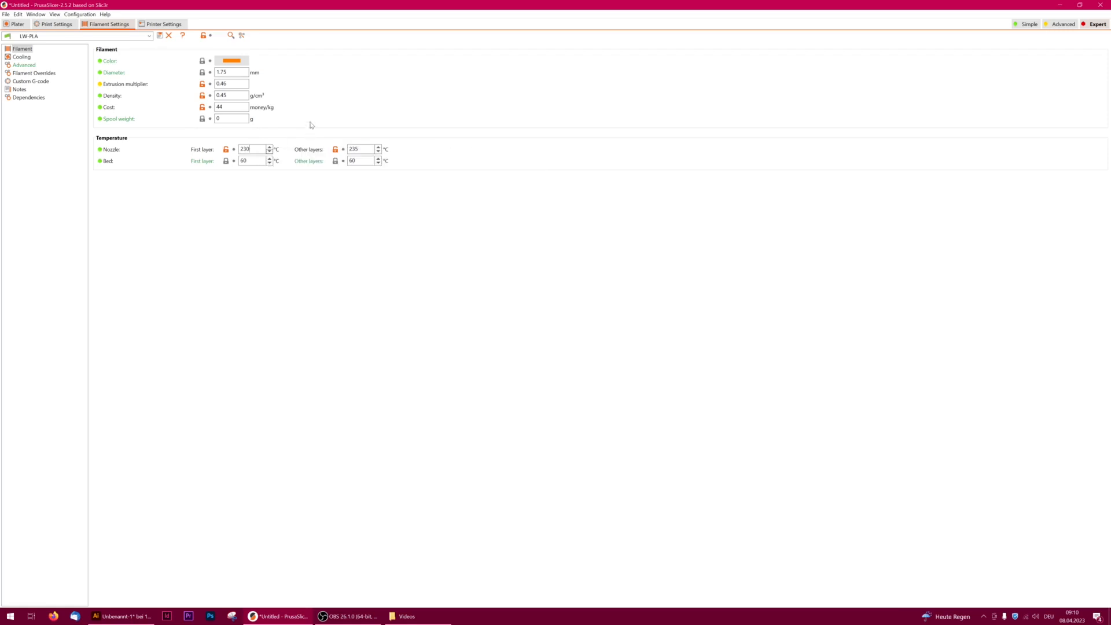
mouse_move(162, 94)
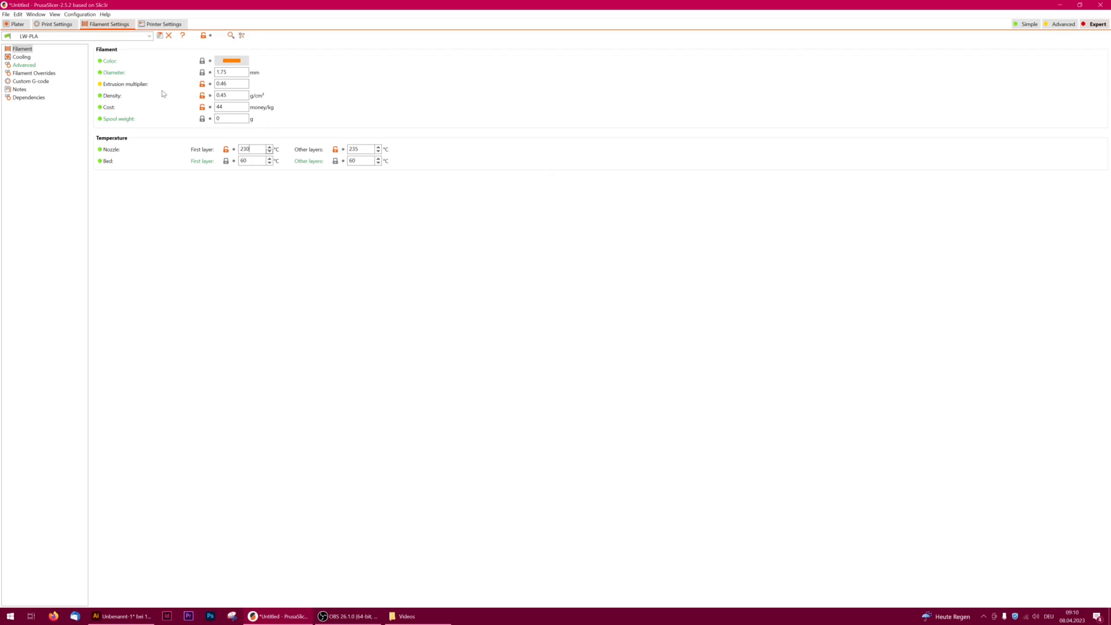
left_click(22, 56)
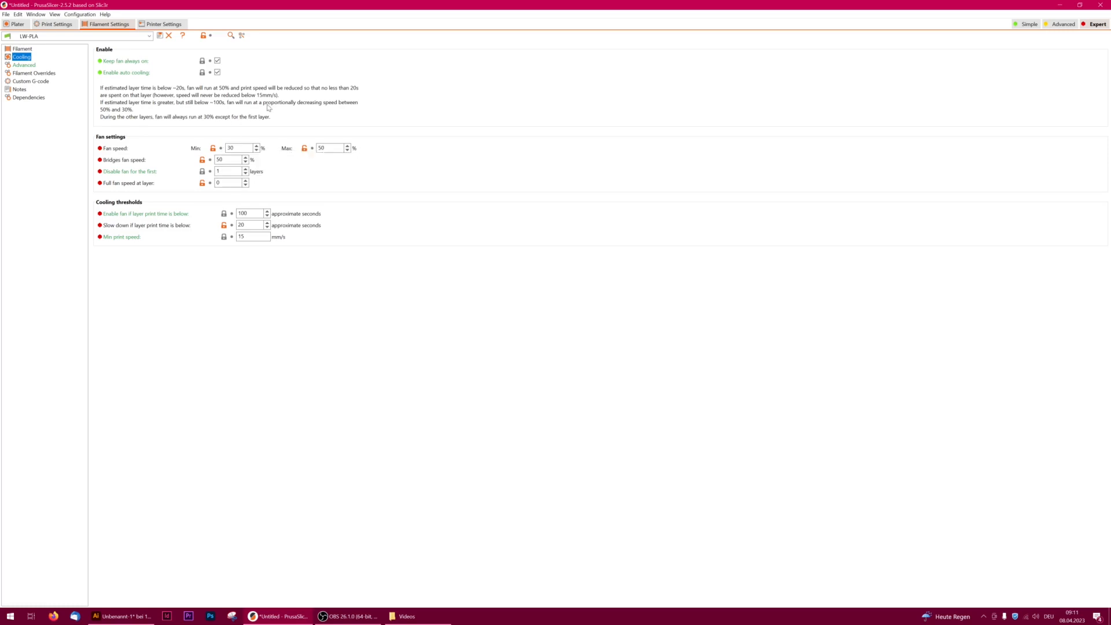
mouse_move(268, 134)
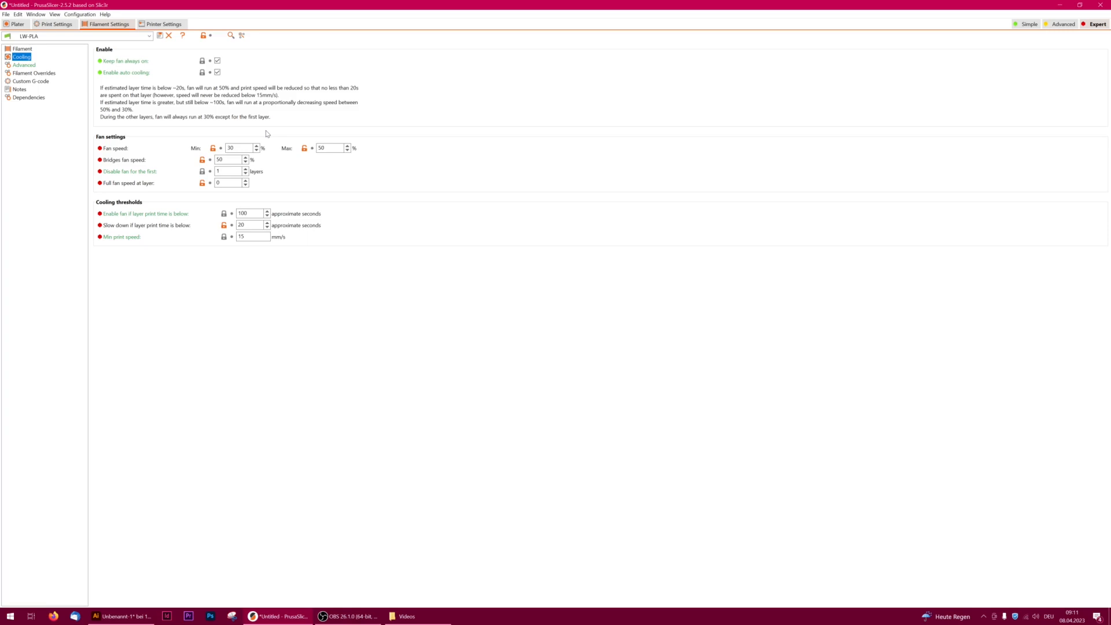
mouse_move(267, 134)
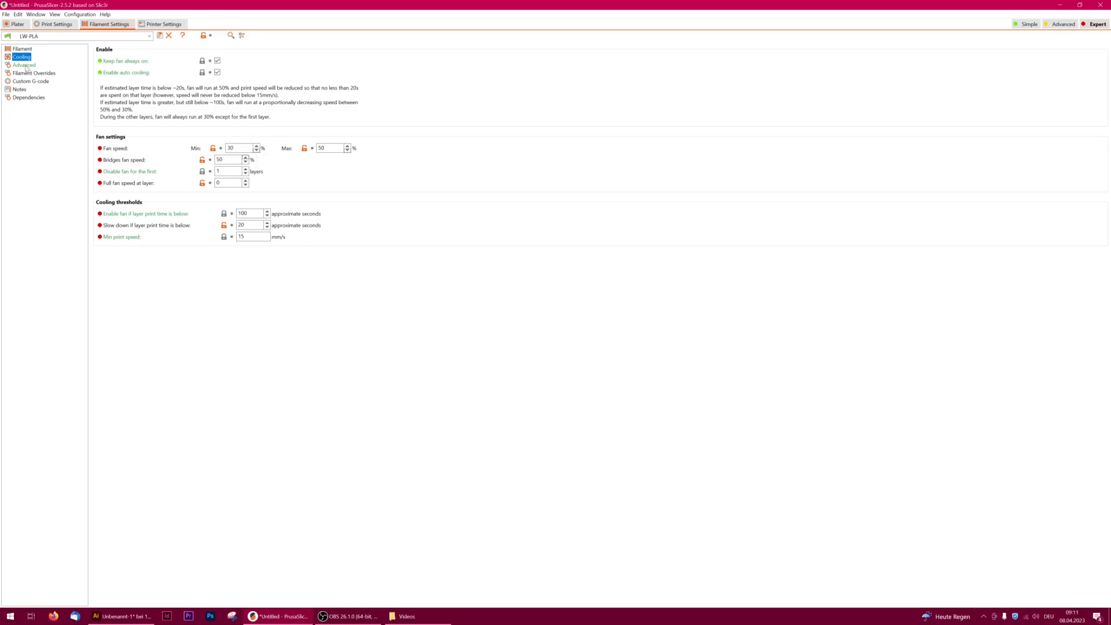
- View the filament's retraction overrides and go back to the empty Plater
left_click(23, 64)
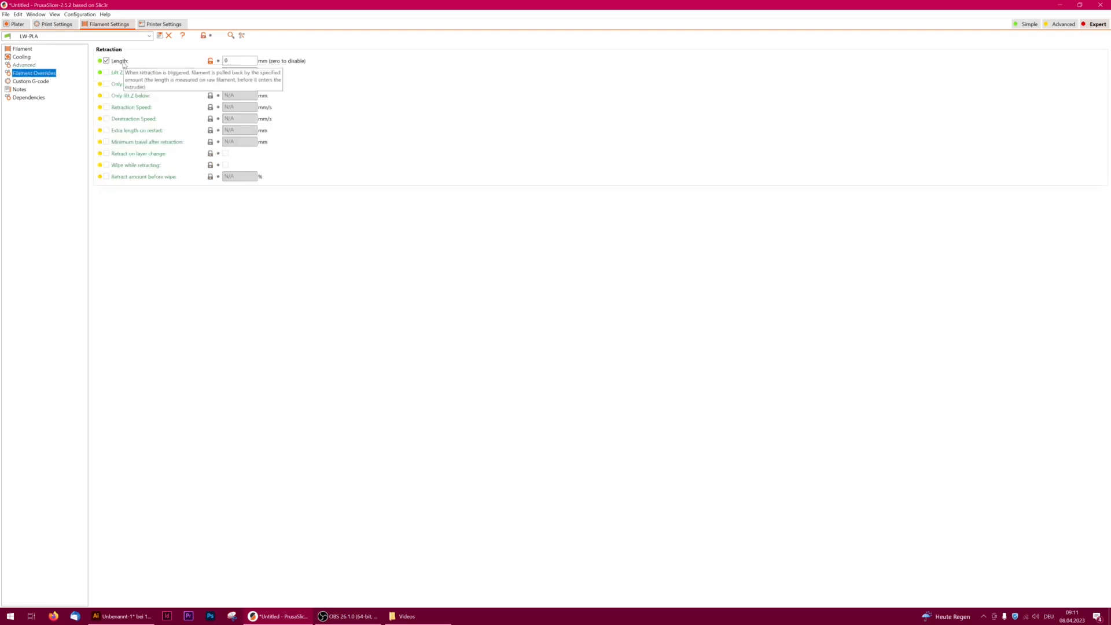
left_click(17, 23)
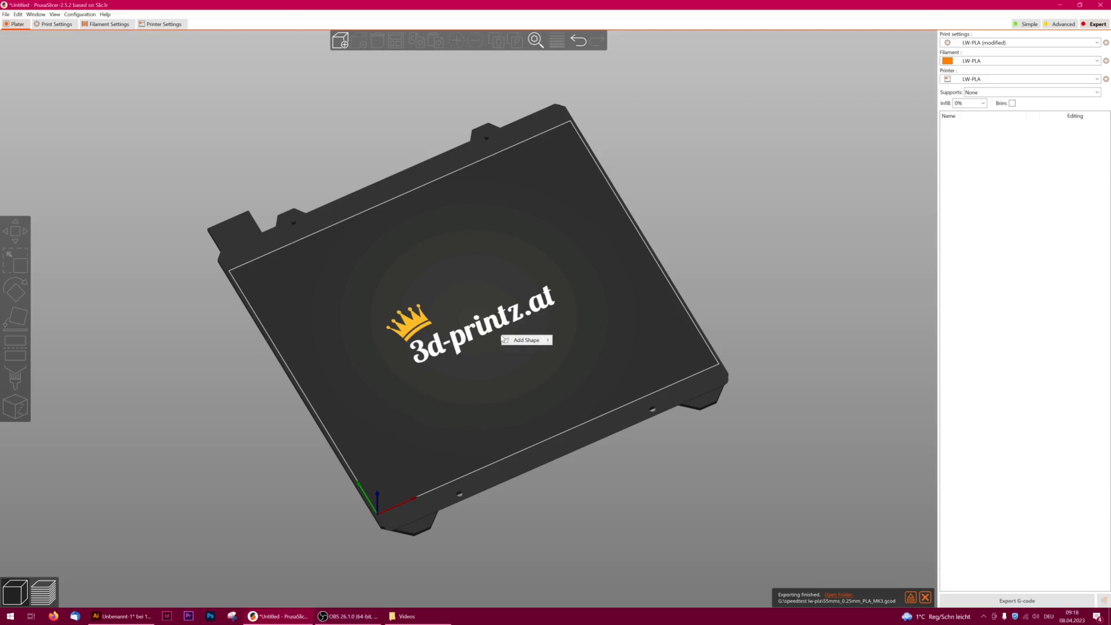
- Add a 25 mm box shape, recheck layer and speed settings, and return to the Plater
left_click(525, 340)
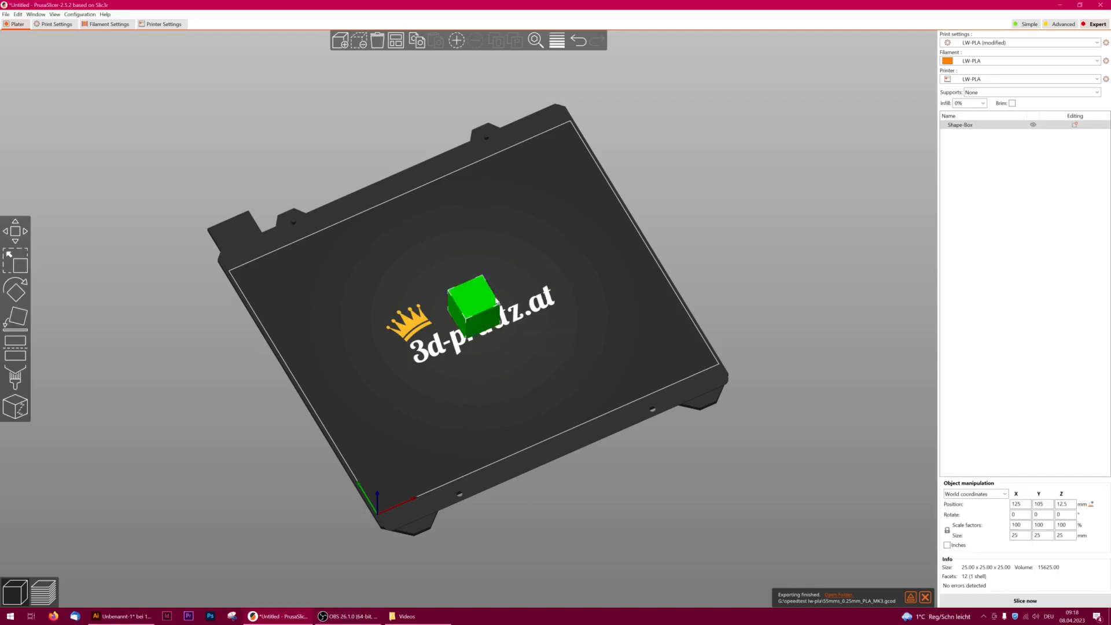
left_click(56, 23)
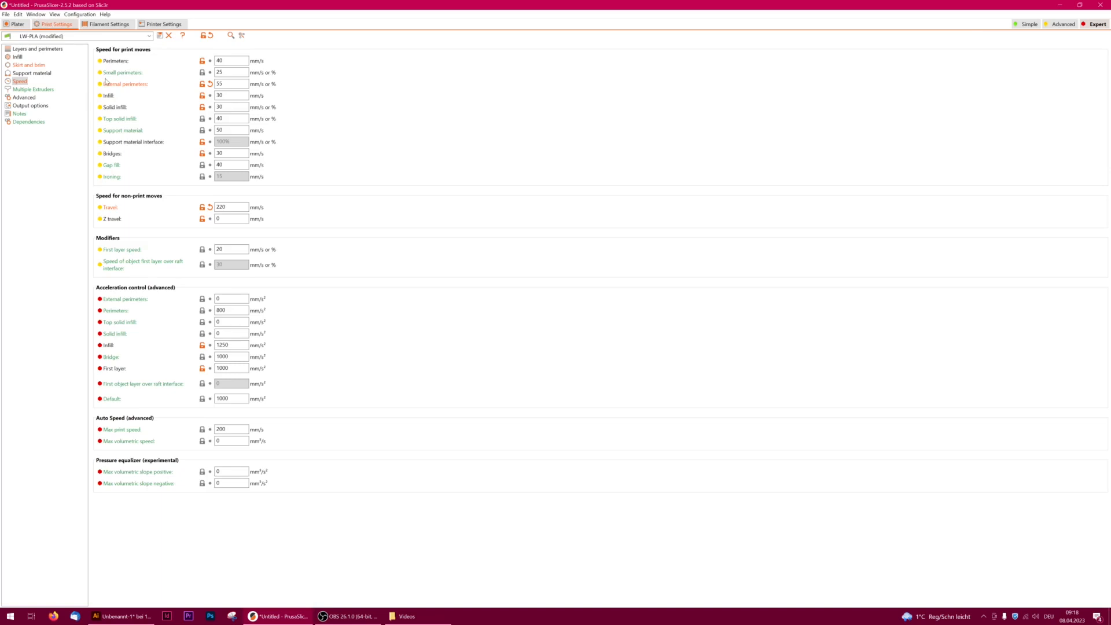
left_click(37, 49)
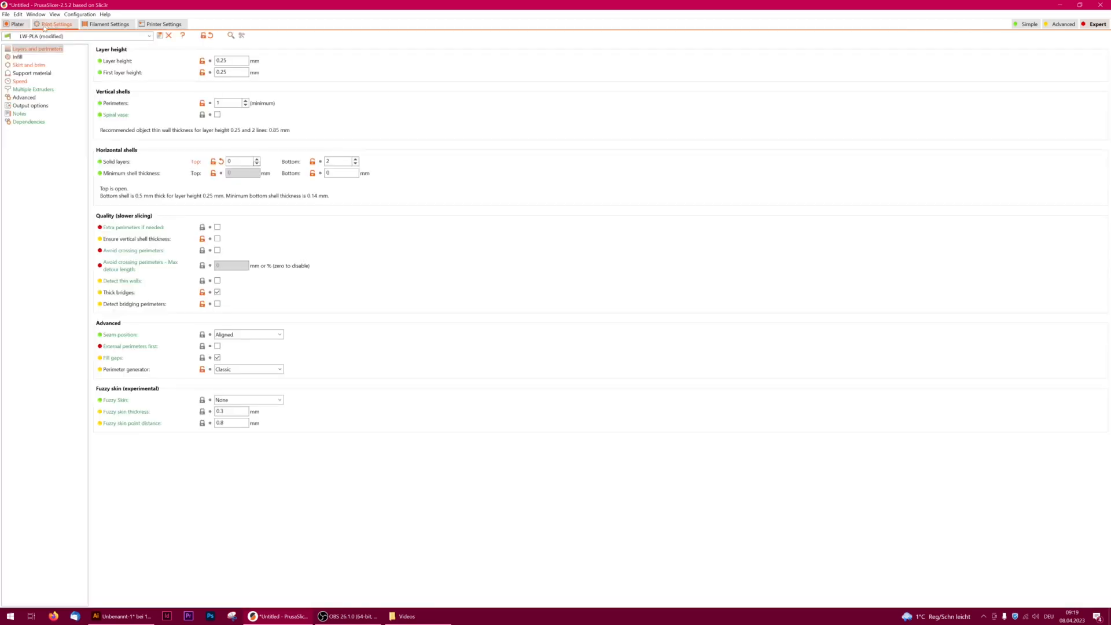
left_click(21, 82)
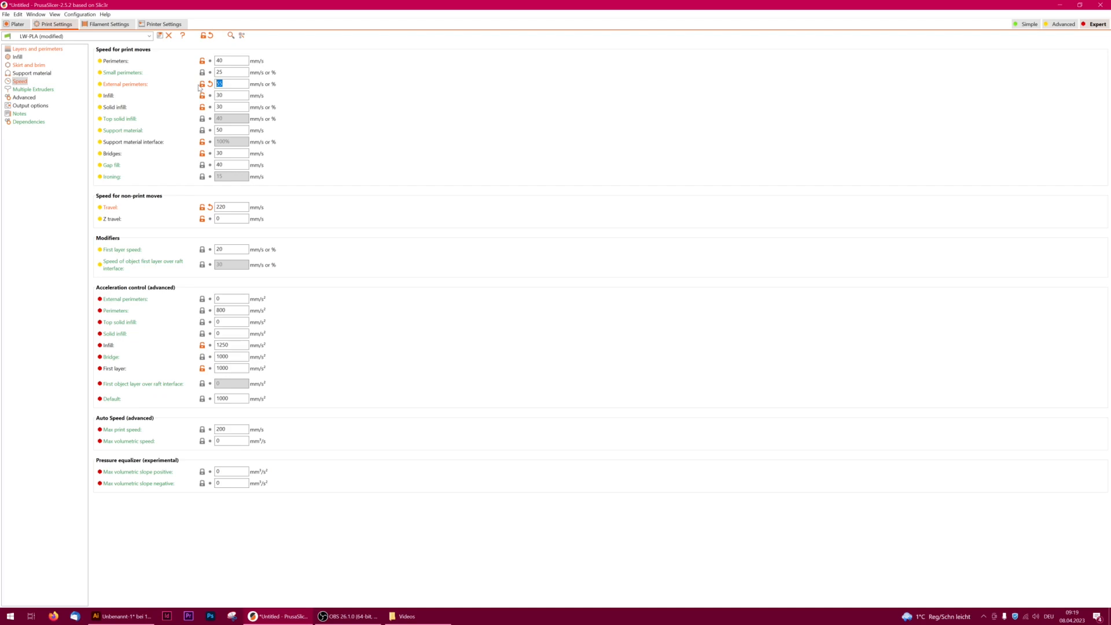
left_click(15, 23)
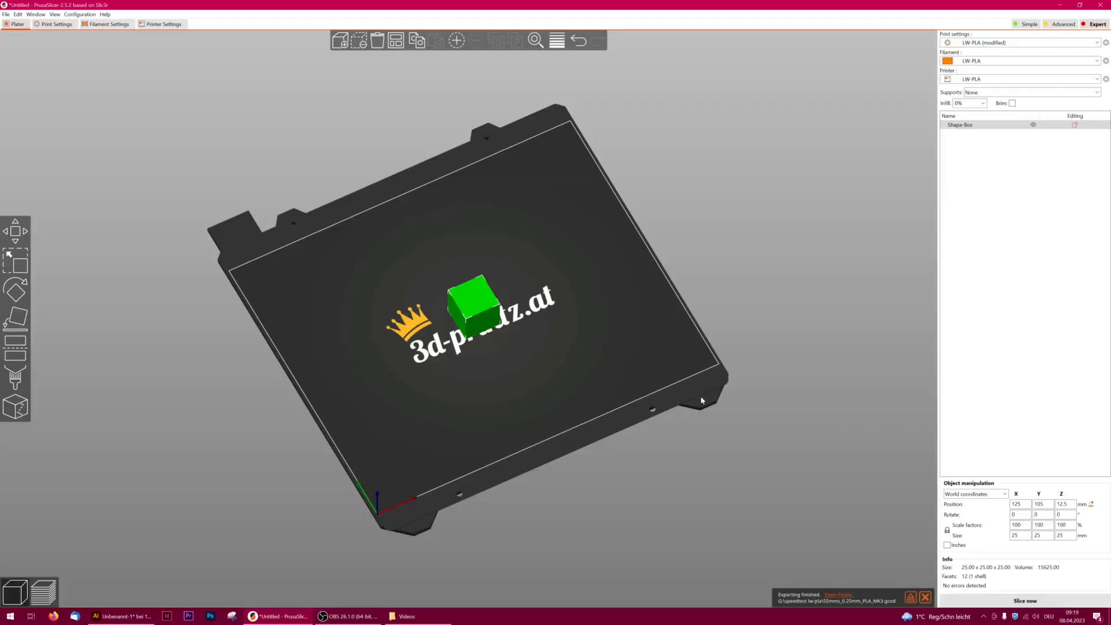
- Slice the test cube and inspect the preview, about 14 minutes estimated
left_click(1025, 601)
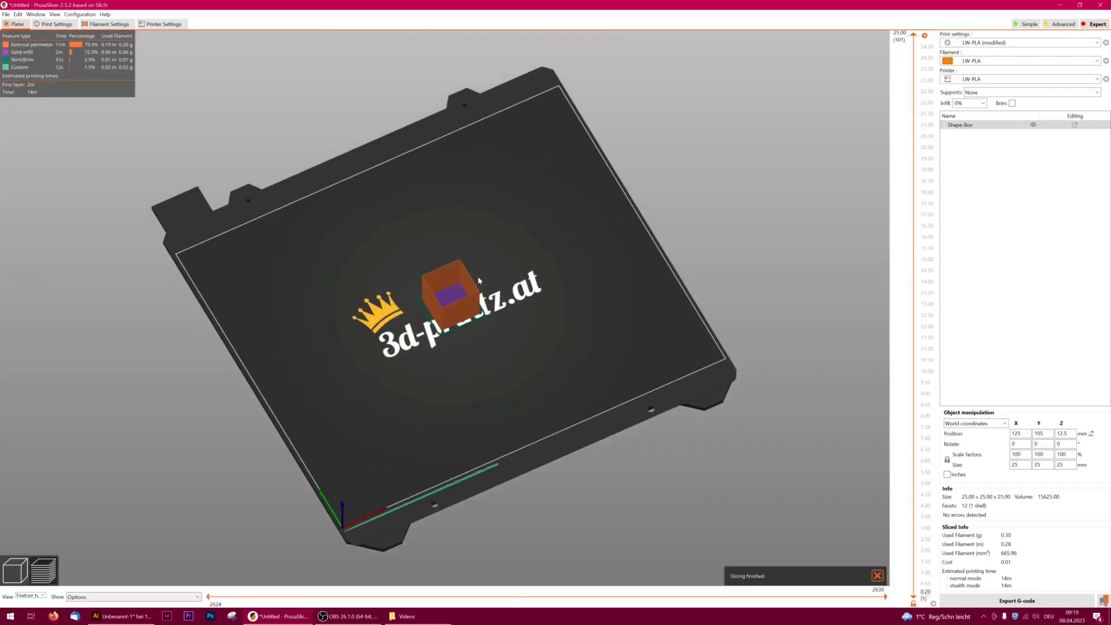
scroll("up", 3)
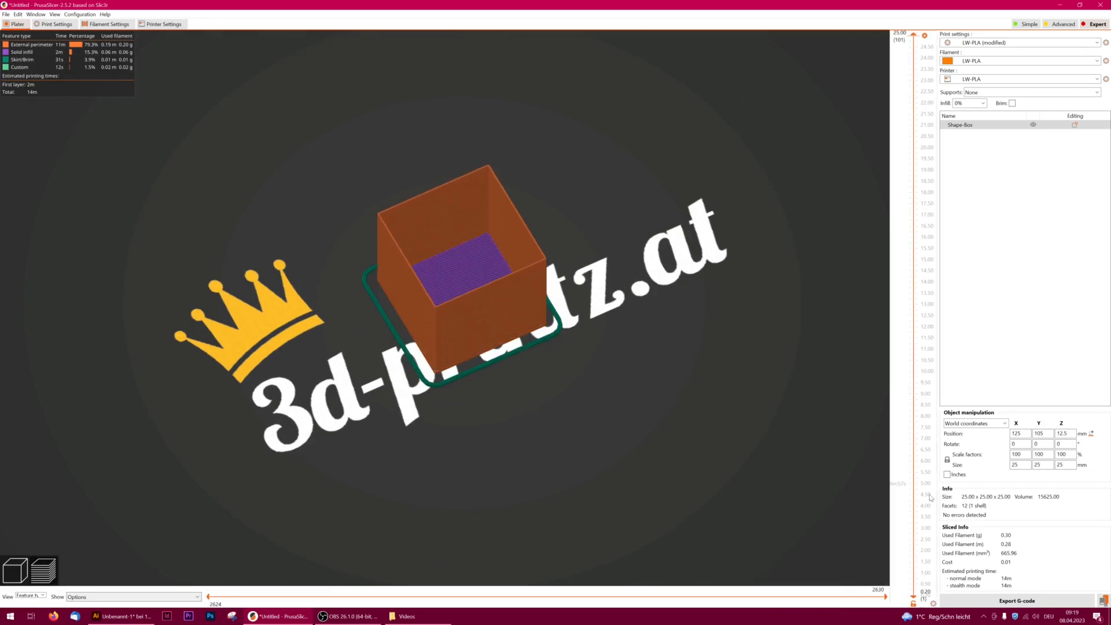
left_click(1017, 600)
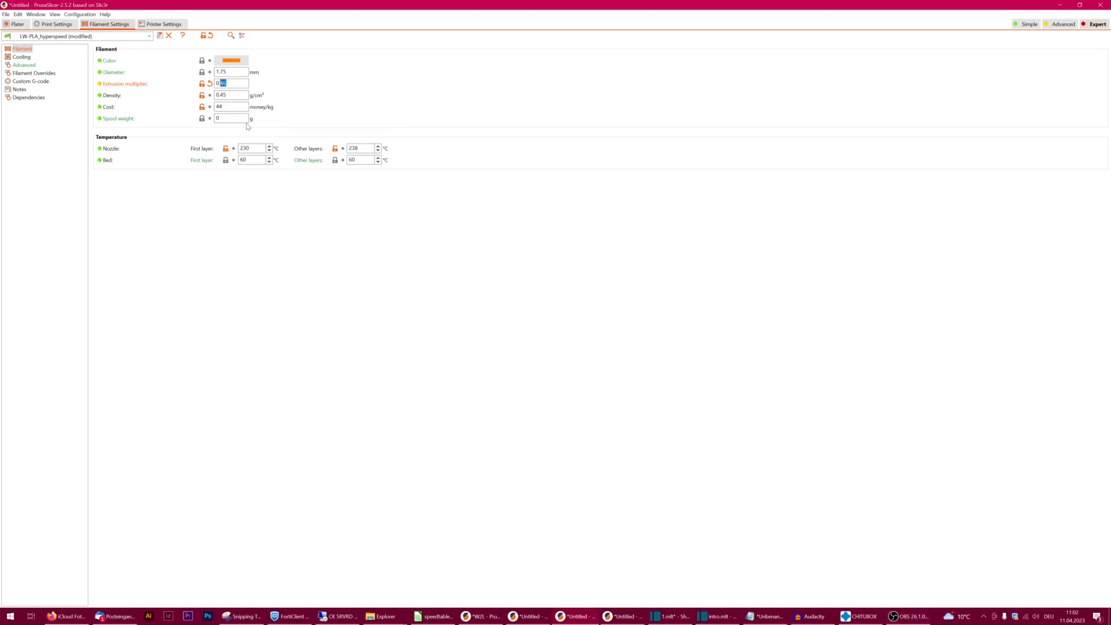
- Return to the Plater with the wing section sliced at about 3 hours 58 minutes
left_click(16, 23)
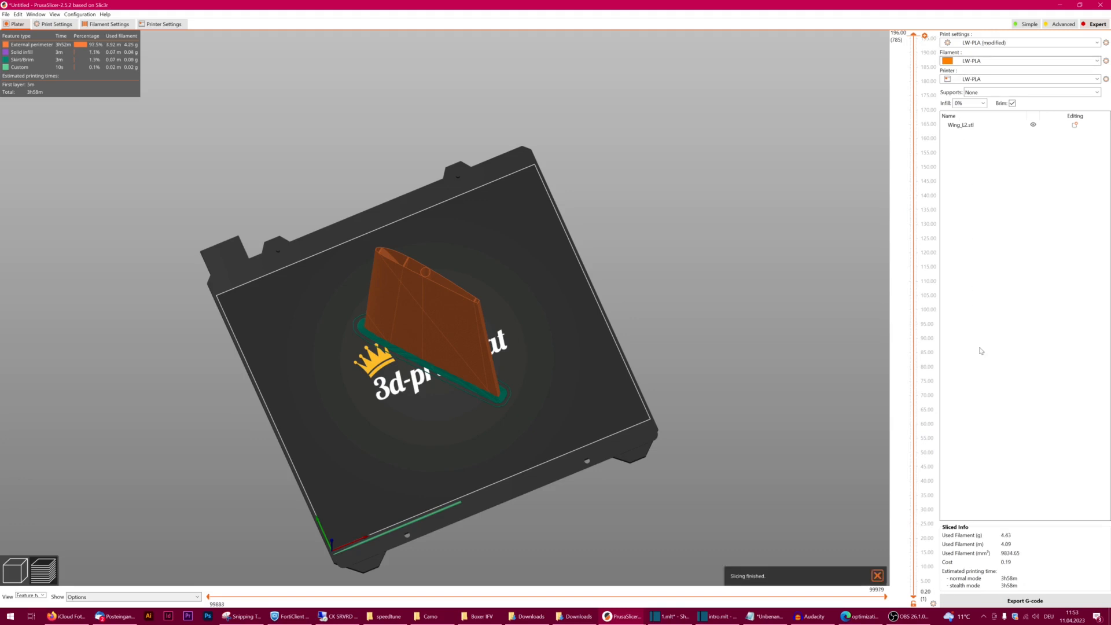
- Slice the wing section with the LW-PLA_hyperspeed presets, roughly 5 hours estimated
left_click(877, 575)
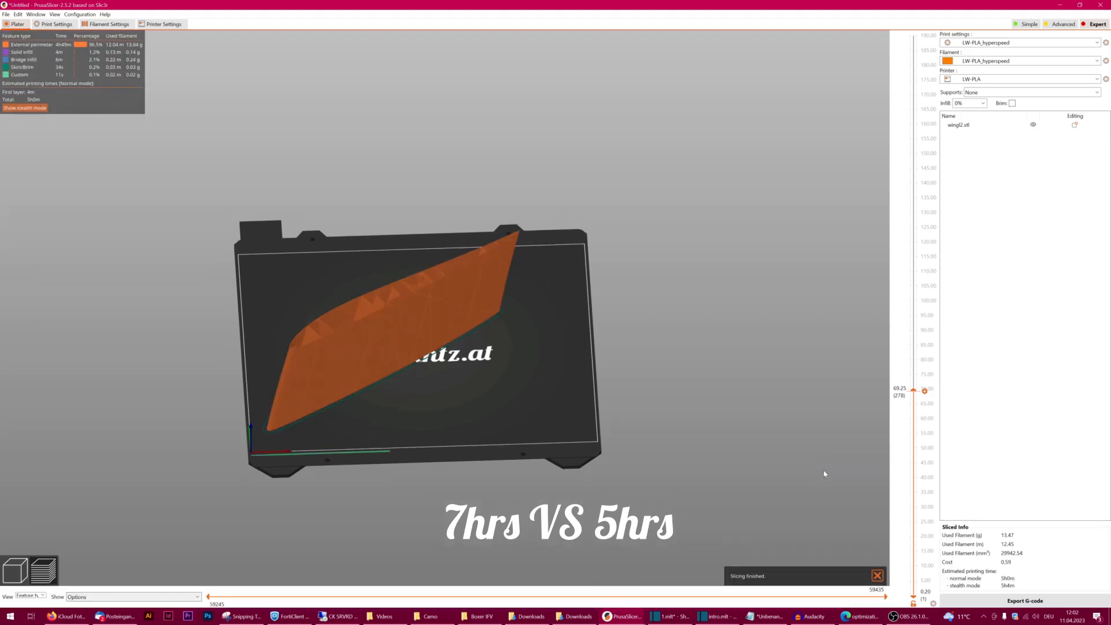
mouse_move(1026, 601)
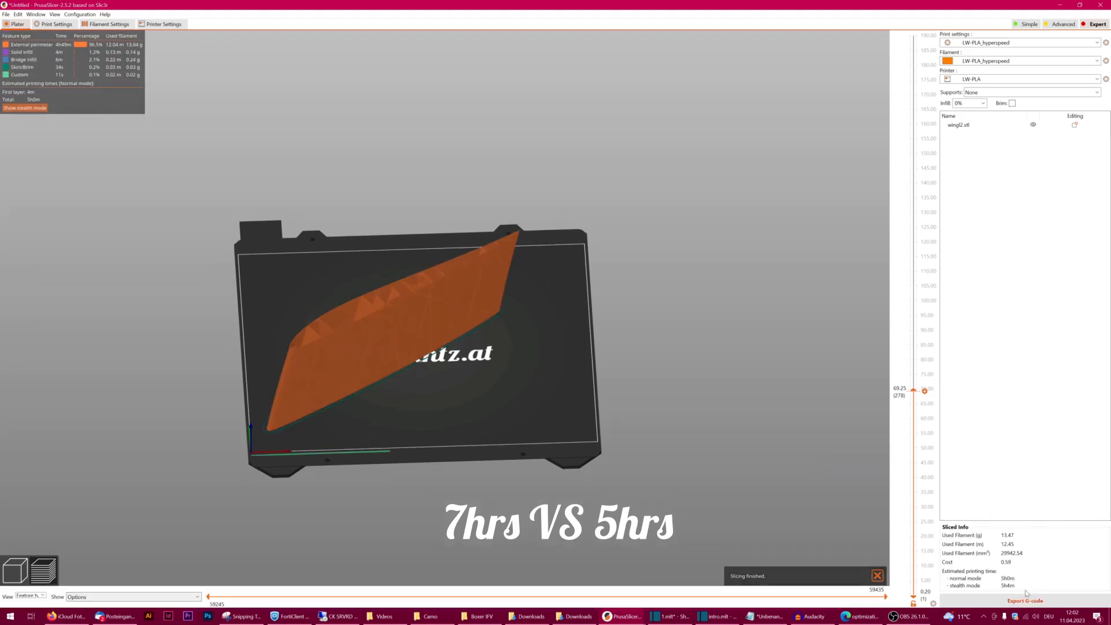